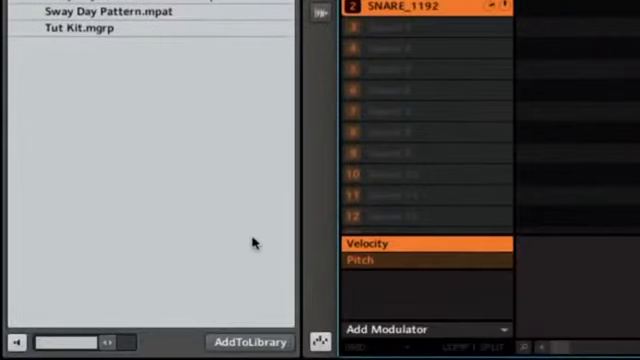
Add the 17 selected files to the library to open the Bank and Type tagging panel
left_click(247, 340)
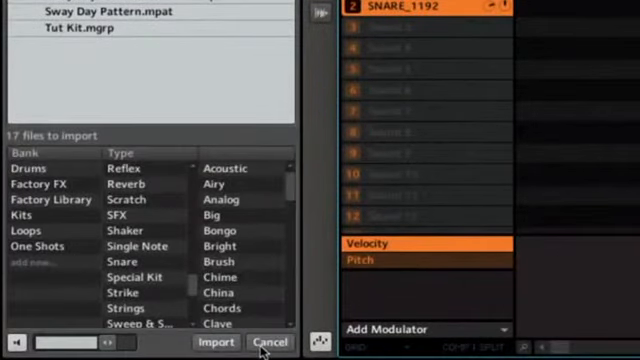